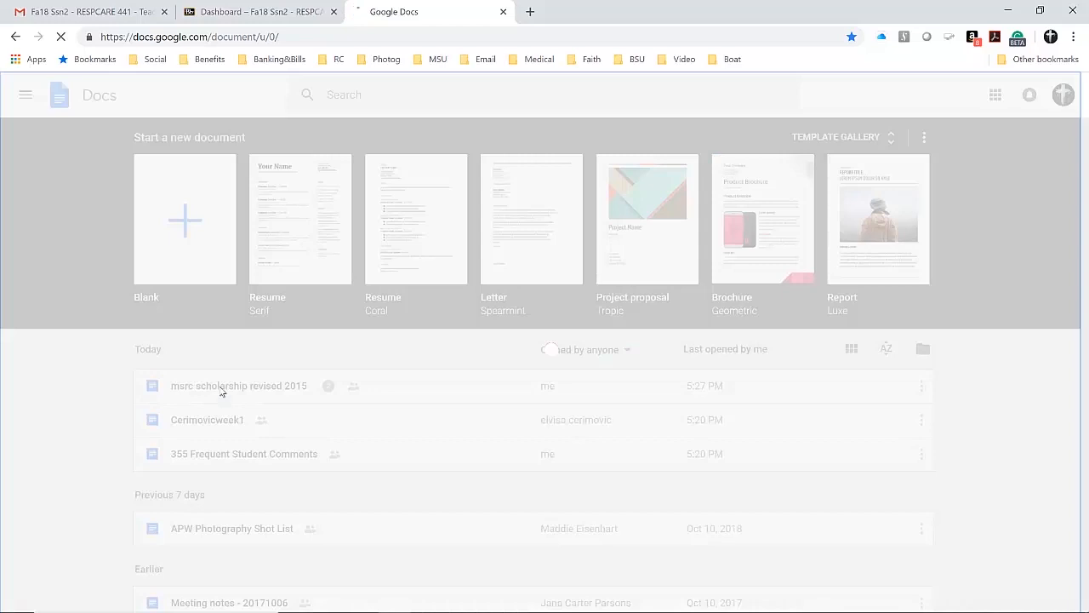
Step: Bring up the sharing settings for the 'msrc scholarship revised 2015' document
{"action": "double_click", "coordinate": [239, 385]}
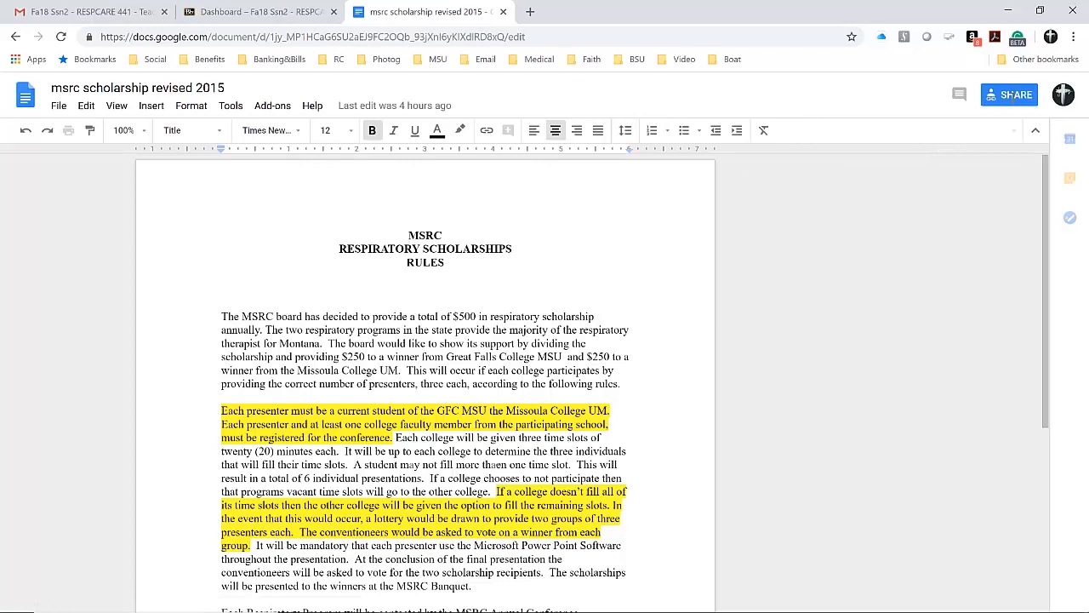
{"action": "left_click", "coordinate": [1009, 95]}
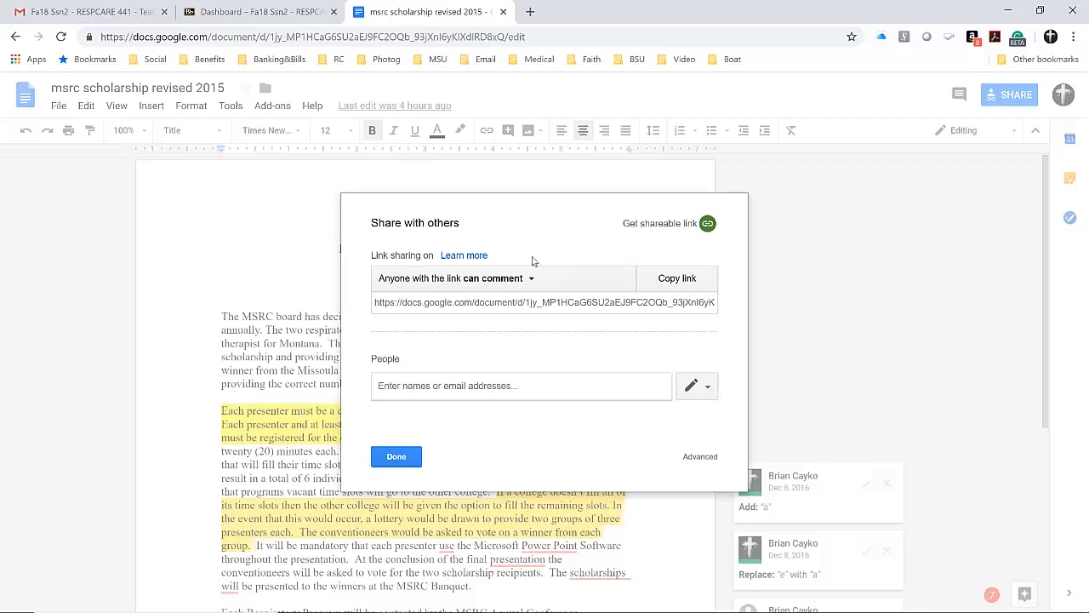
{"action": "left_click", "coordinate": [500, 279]}
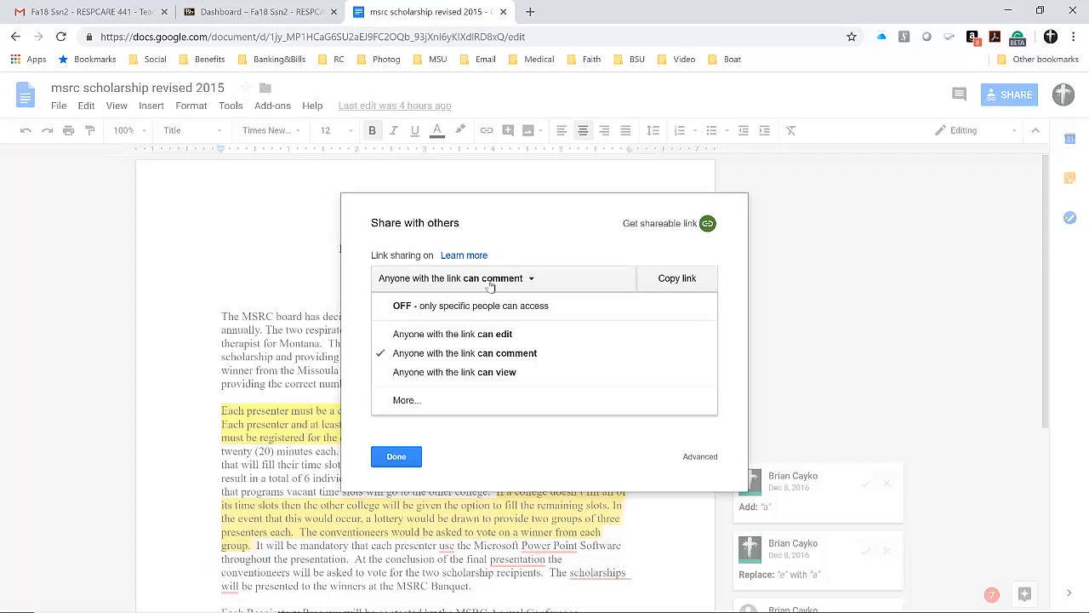
{"action": "mouse_move", "coordinate": [528, 279]}
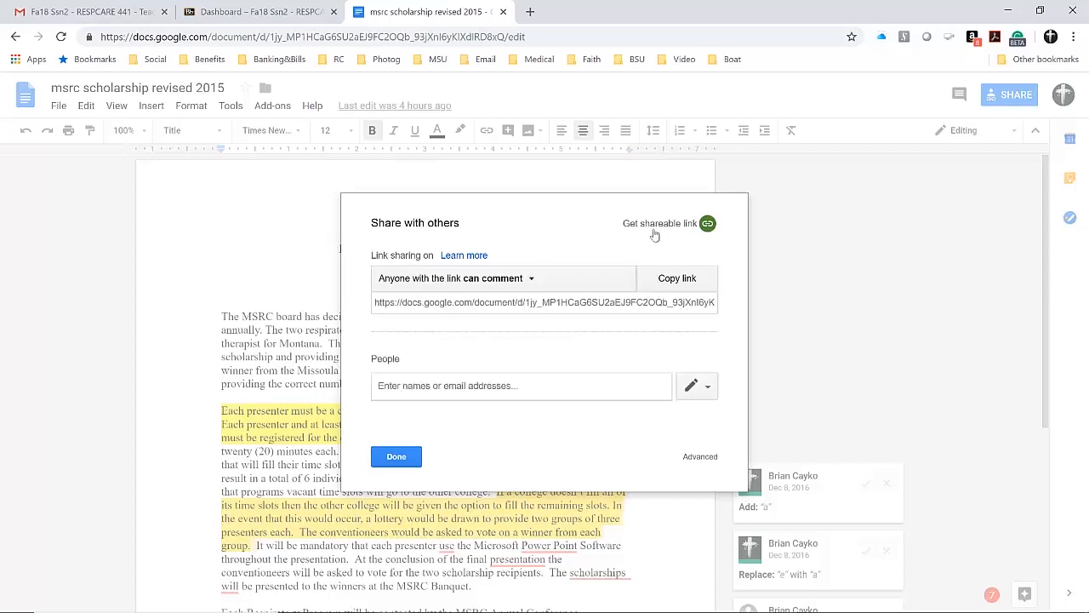
{"action": "mouse_move", "coordinate": [708, 223]}
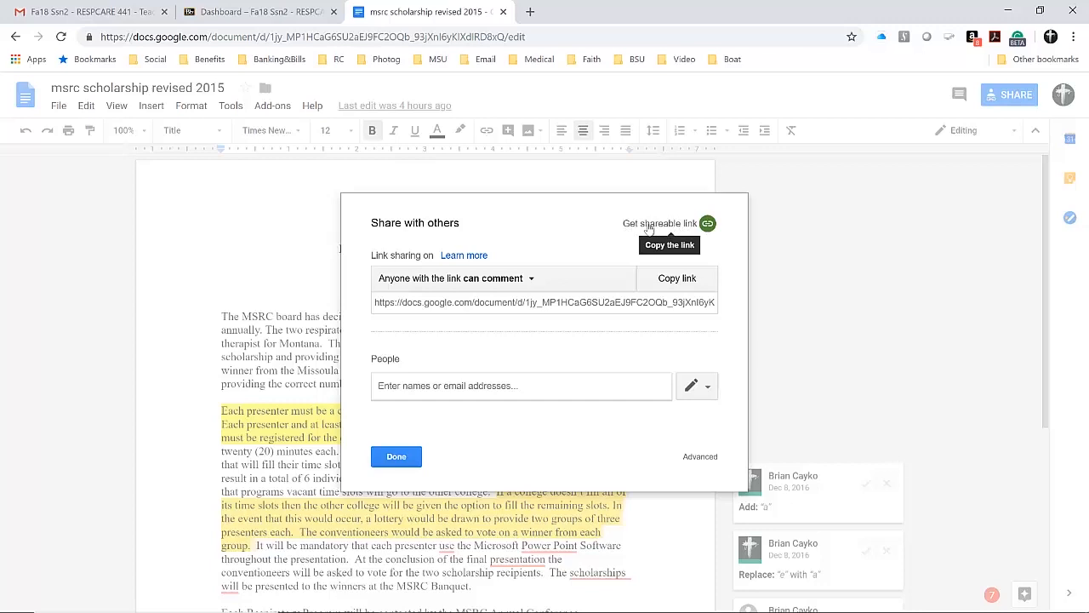
{"action": "mouse_move", "coordinate": [502, 289]}
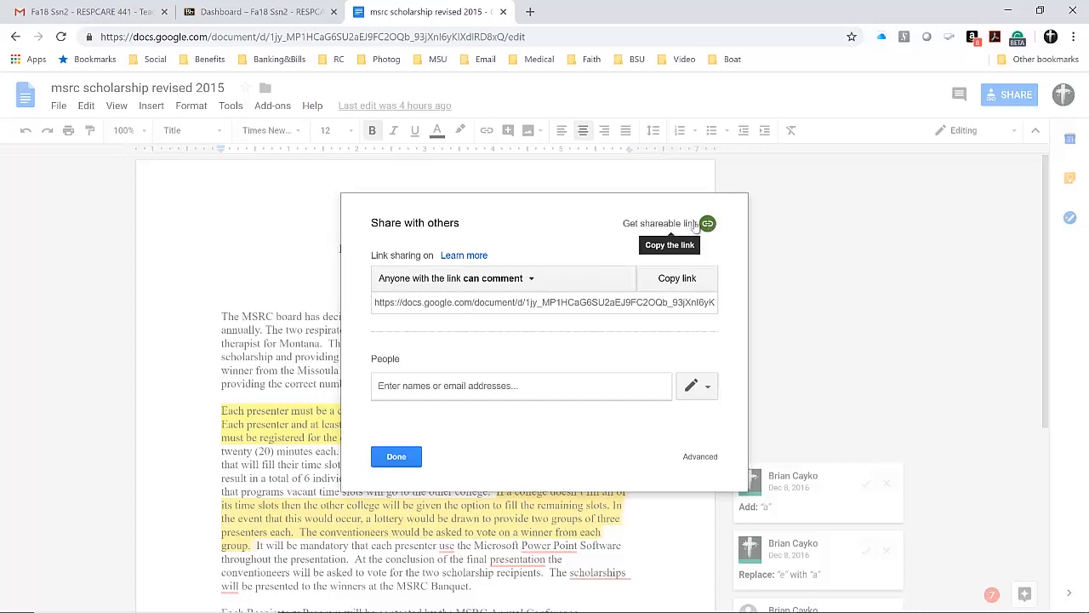
{"action": "mouse_move", "coordinate": [627, 235]}
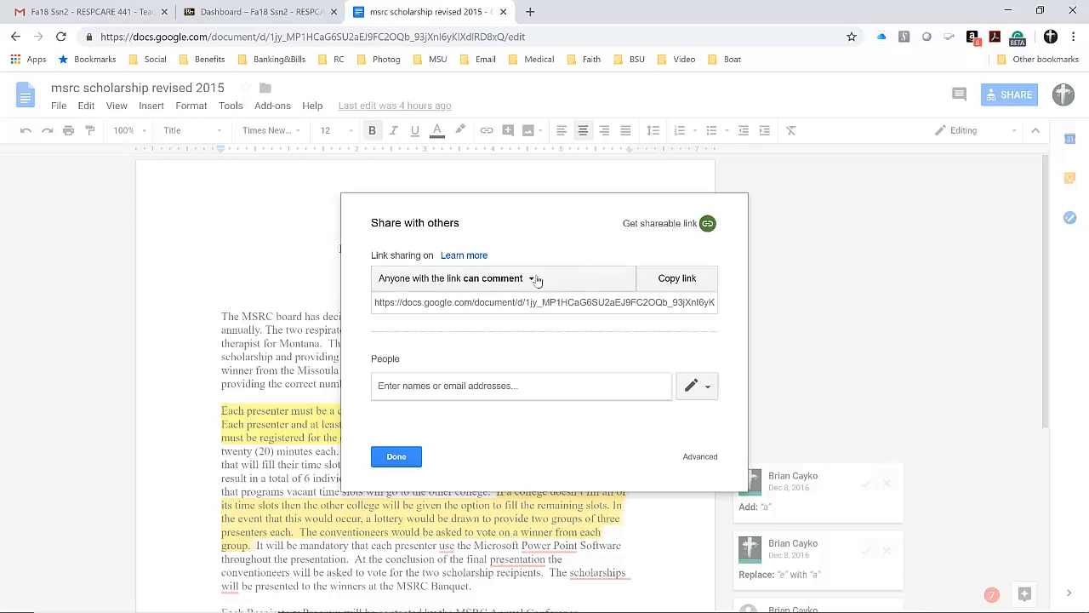
Step: Change link access to 'Anyone with the link can edit', copy the link, and finish sharing
{"action": "left_click", "coordinate": [500, 279]}
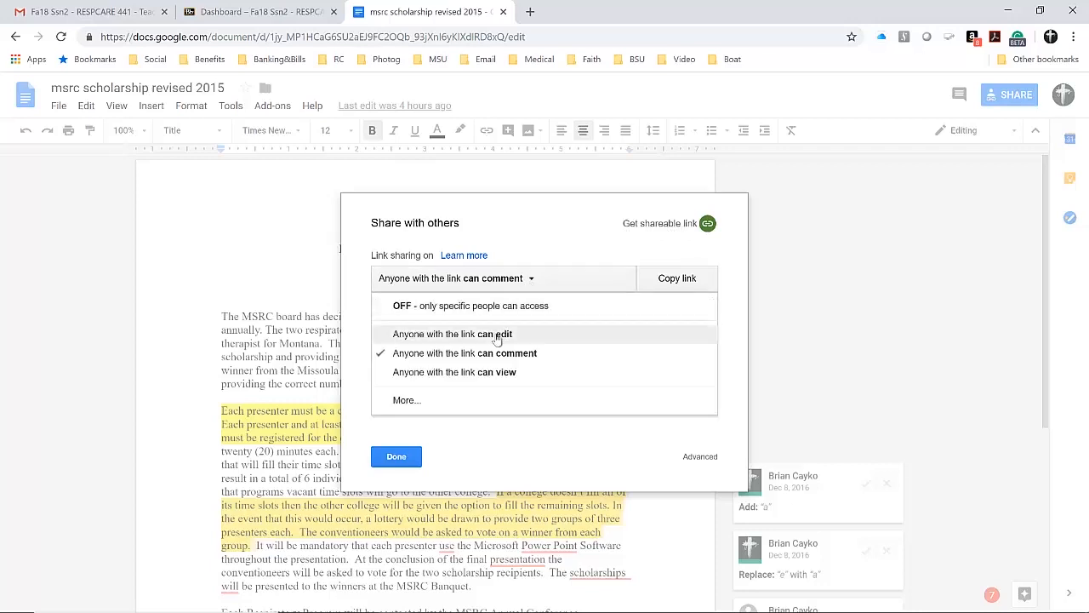
{"action": "left_click", "coordinate": [456, 334]}
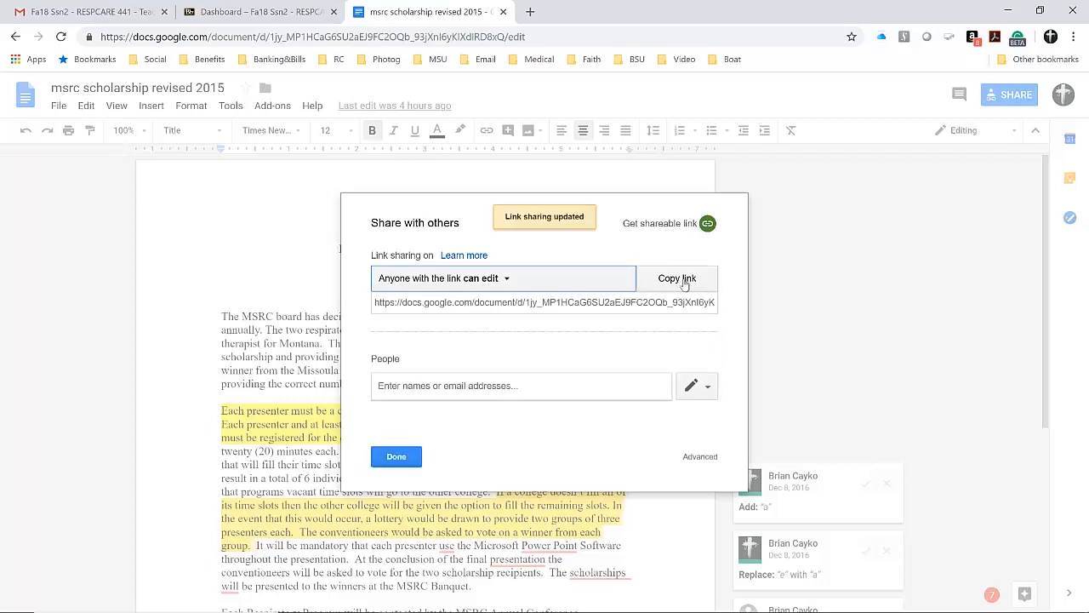
{"action": "left_click", "coordinate": [677, 278]}
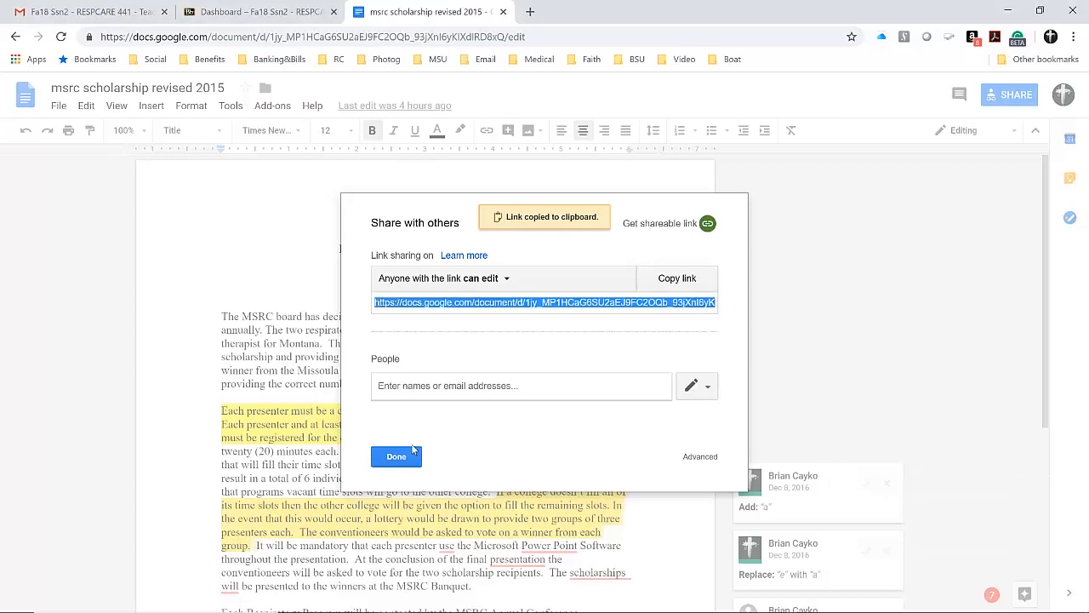
{"action": "left_click", "coordinate": [395, 457]}
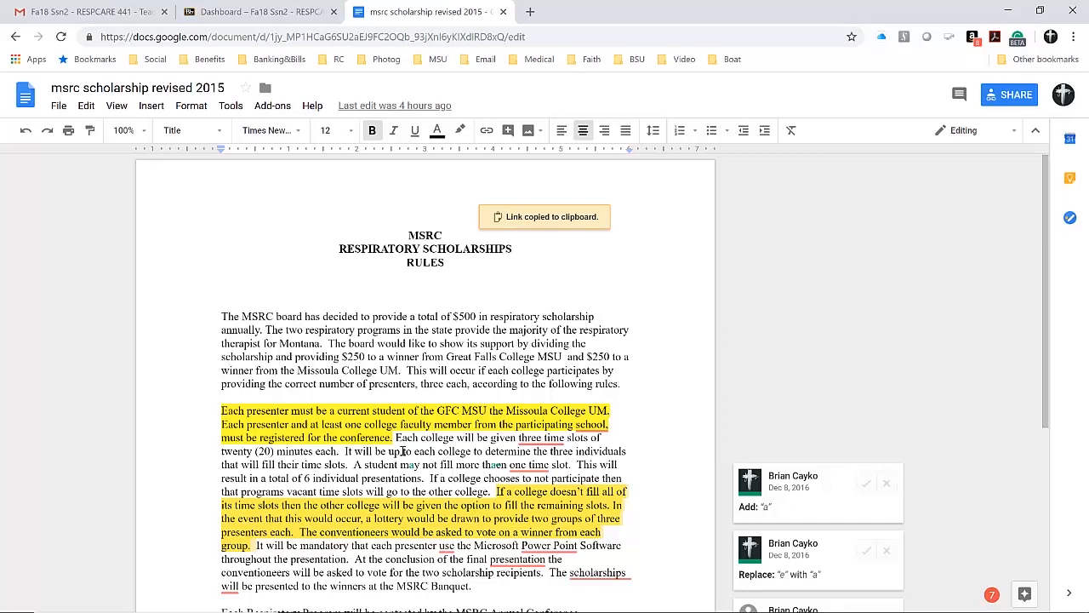
Step: In Blackboard, go to Weekly Modules > Week One and scroll to Learning Outcomes Journal- part 1
{"action": "left_click", "coordinate": [256, 12]}
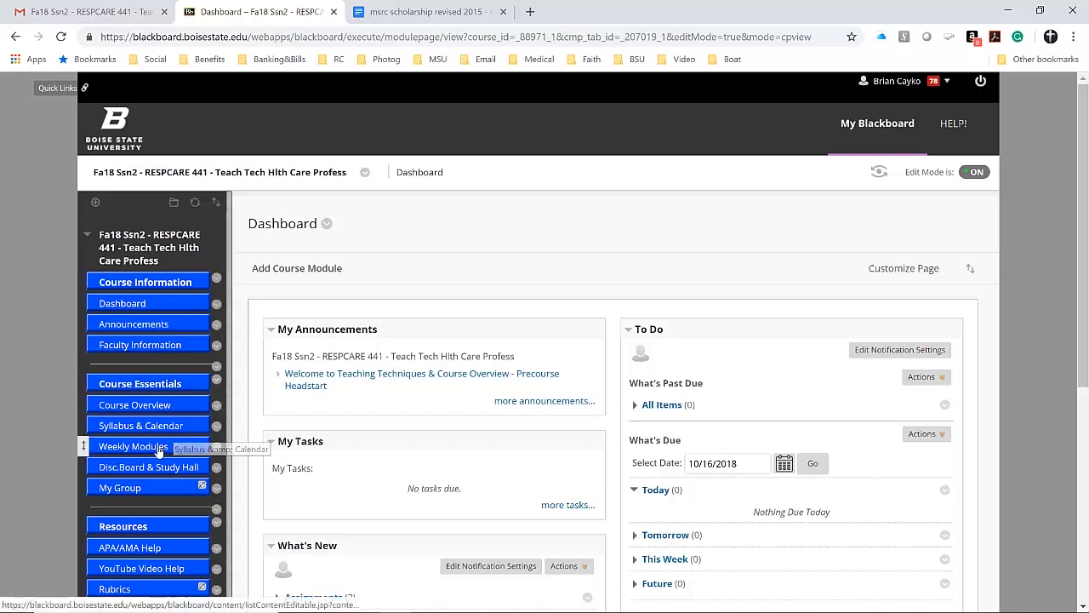
{"action": "left_click", "coordinate": [133, 446]}
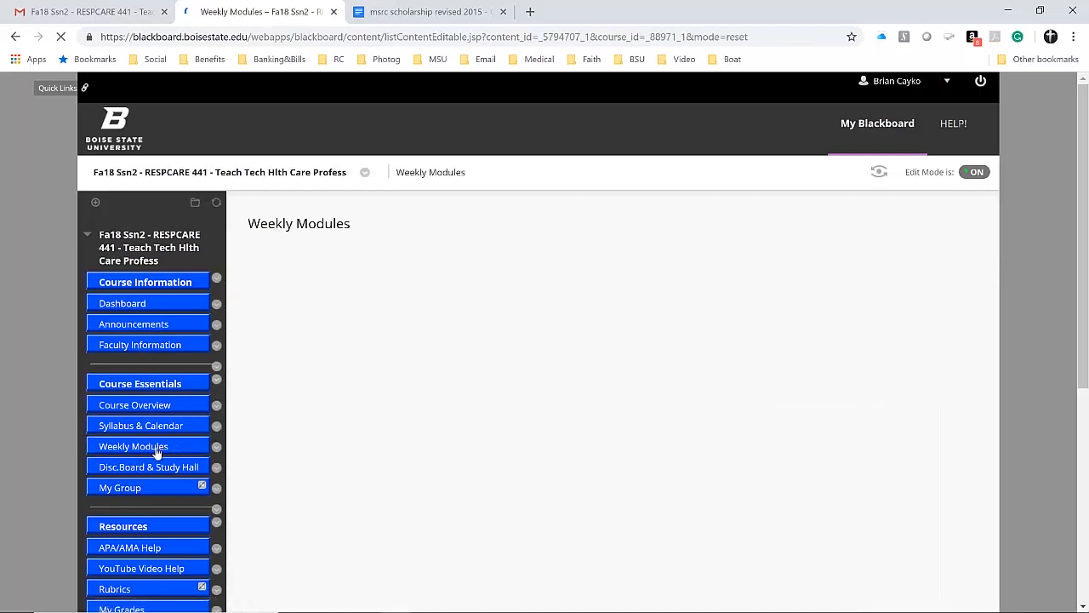
{"action": "left_click", "coordinate": [133, 446]}
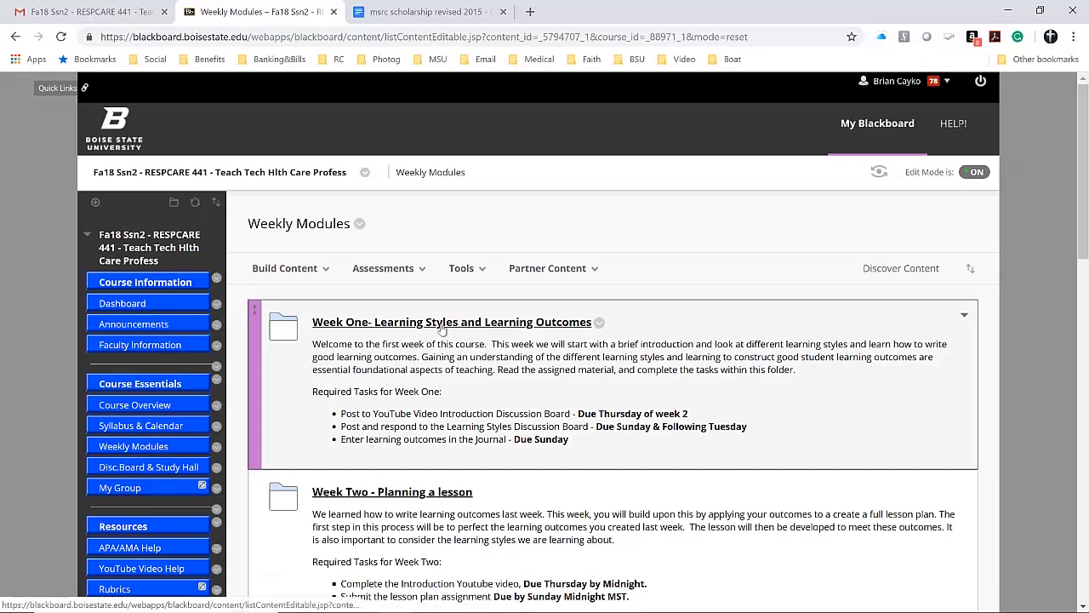
{"action": "left_click", "coordinate": [453, 322]}
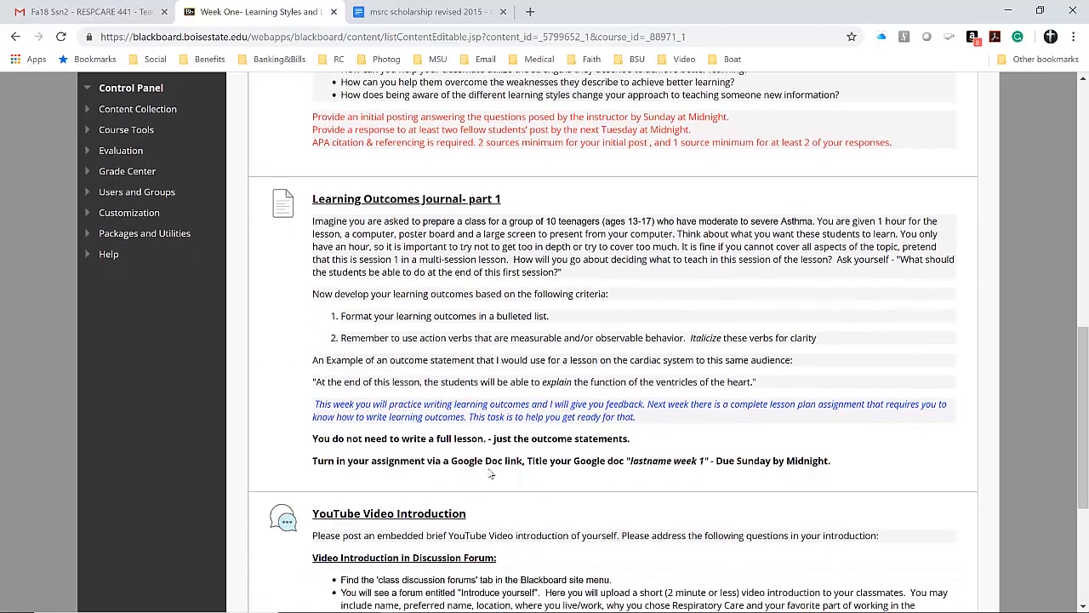
{"action": "scroll", "scroll_direction": "down", "scroll_amount": 3}
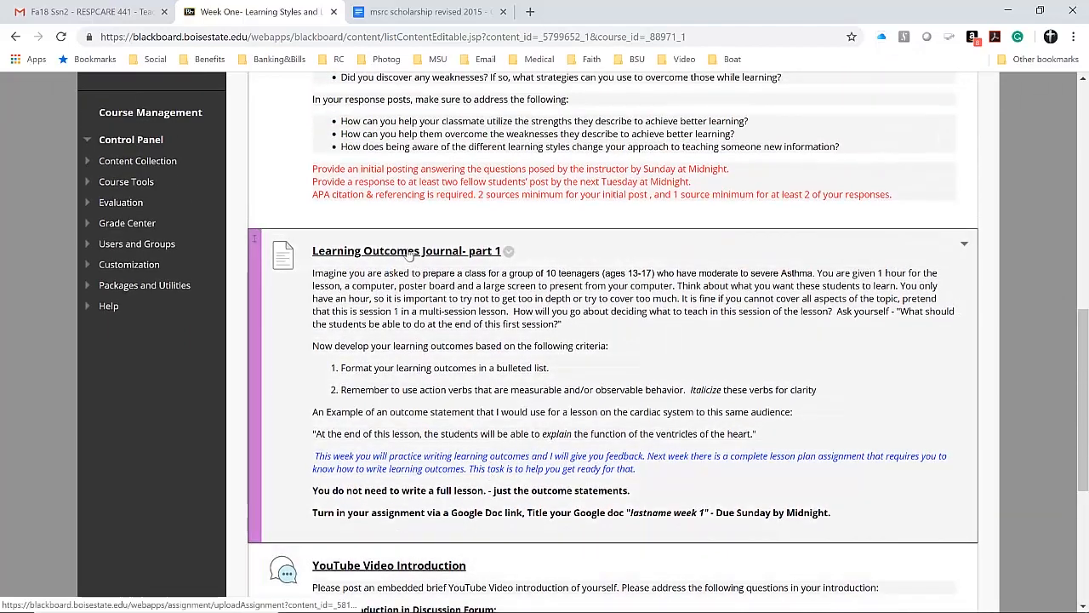
Step: Start a written submission for Learning Outcomes Journal part 1, paste the Google Doc URL, and select it
{"action": "left_click", "coordinate": [405, 250]}
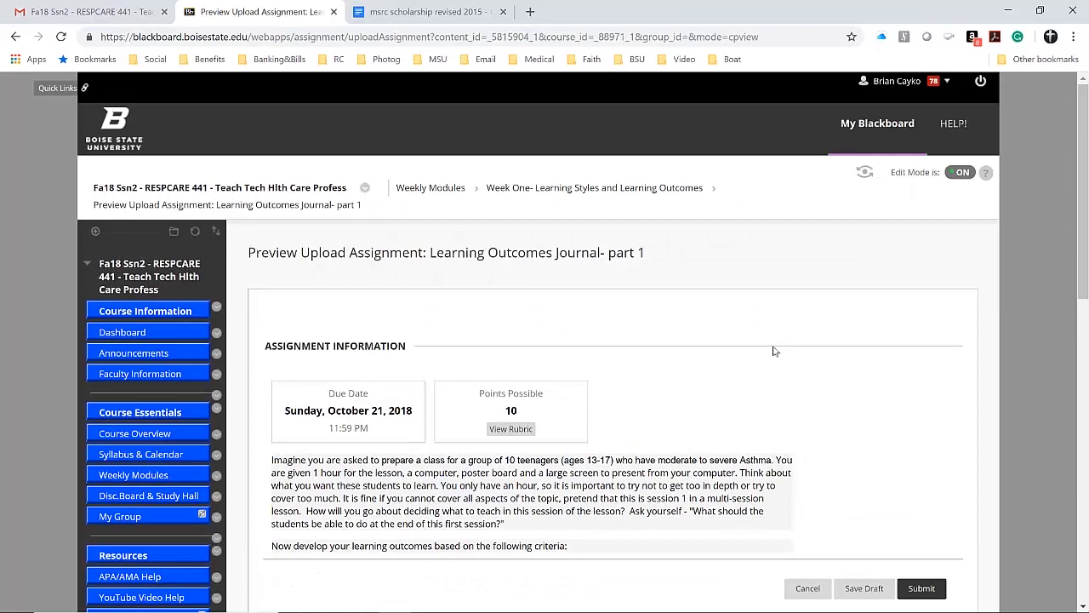
{"action": "scroll", "scroll_direction": "down", "scroll_amount": 3}
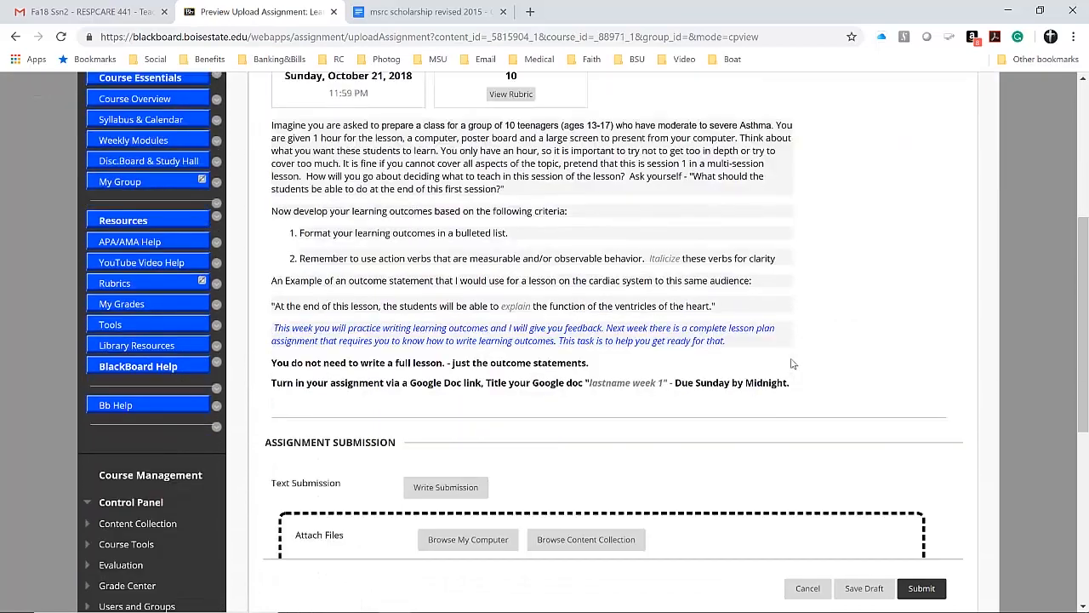
{"action": "scroll", "scroll_direction": "down", "scroll_amount": 3}
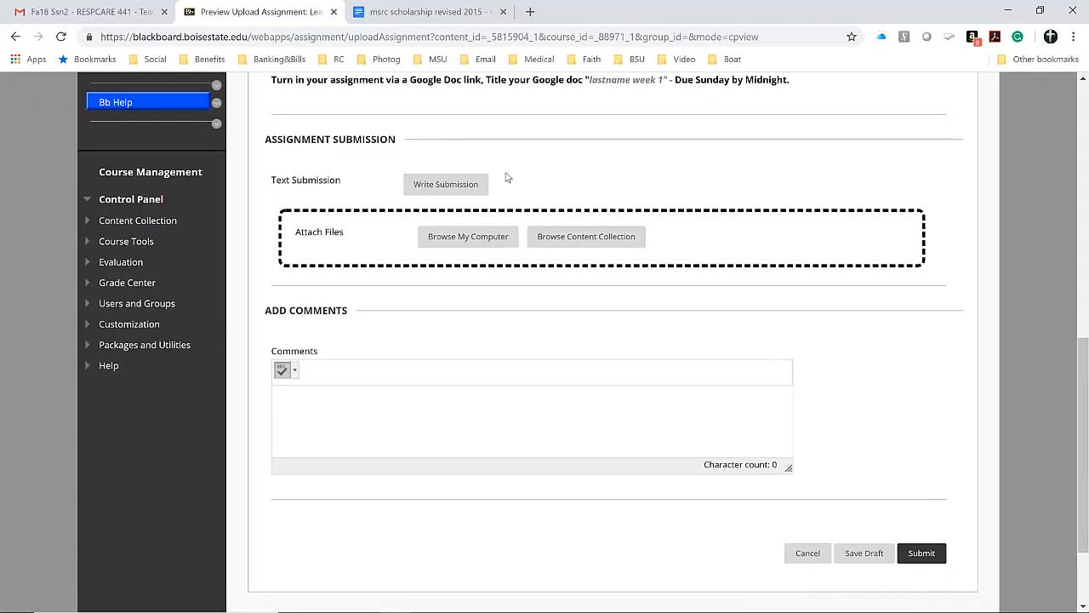
{"action": "left_click", "coordinate": [446, 184]}
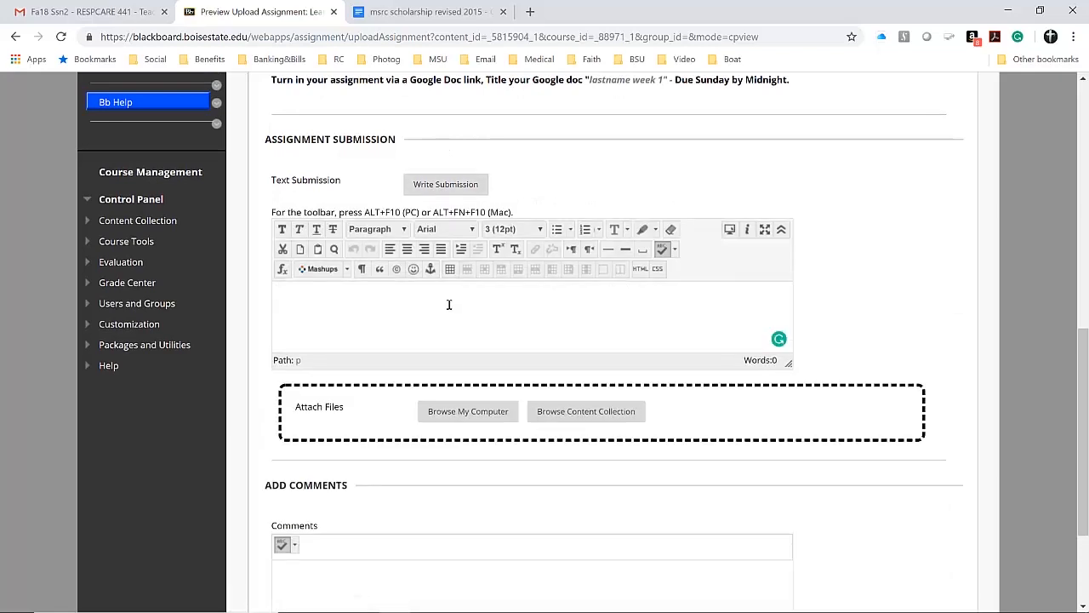
{"action": "type", "text": "https://docs.google.com/document/d/1jy_MP1HCaG6SU2aEj9FC2OQb_93jXnI6yKlXdlRD8xQ/edit?usp=sharing"}
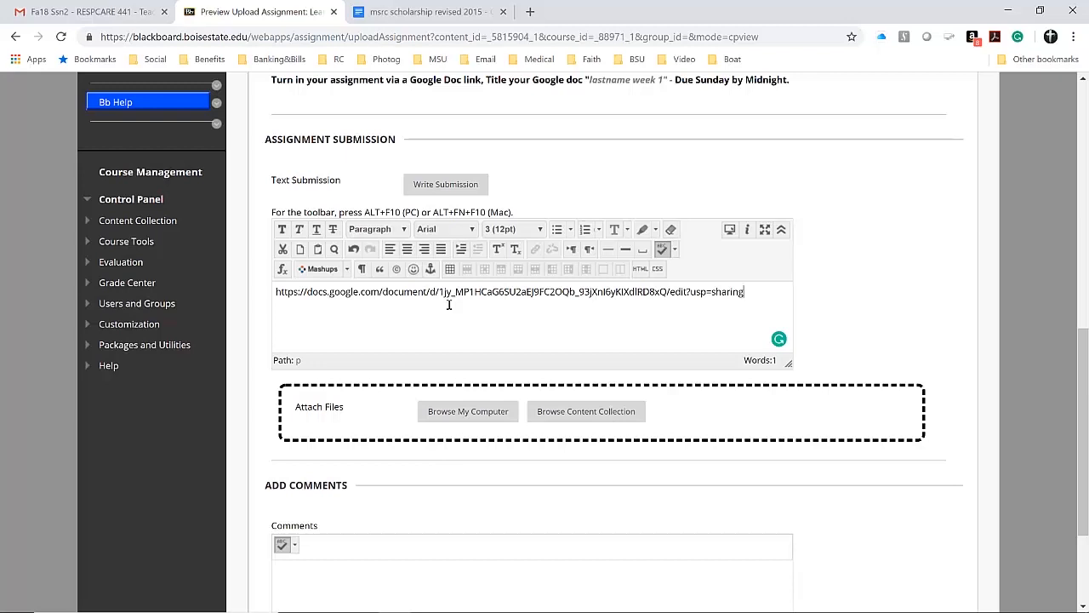
{"action": "triple_click", "coordinate": [508, 293]}
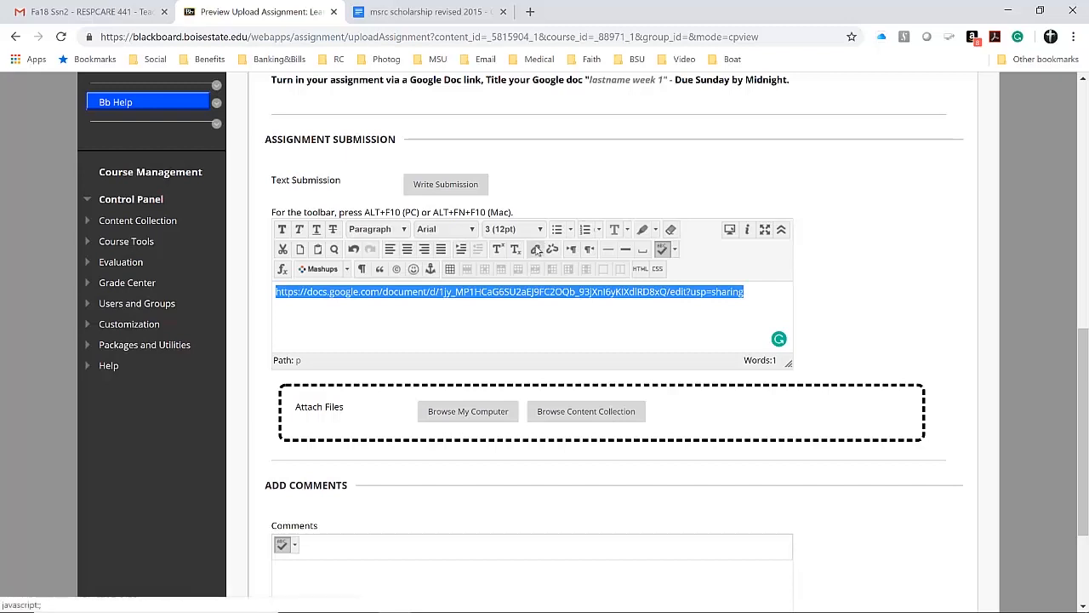
Step: Insert a hyperlink to the Doc URL with target 'Open in New Window (_blank)'
{"action": "left_click", "coordinate": [552, 249]}
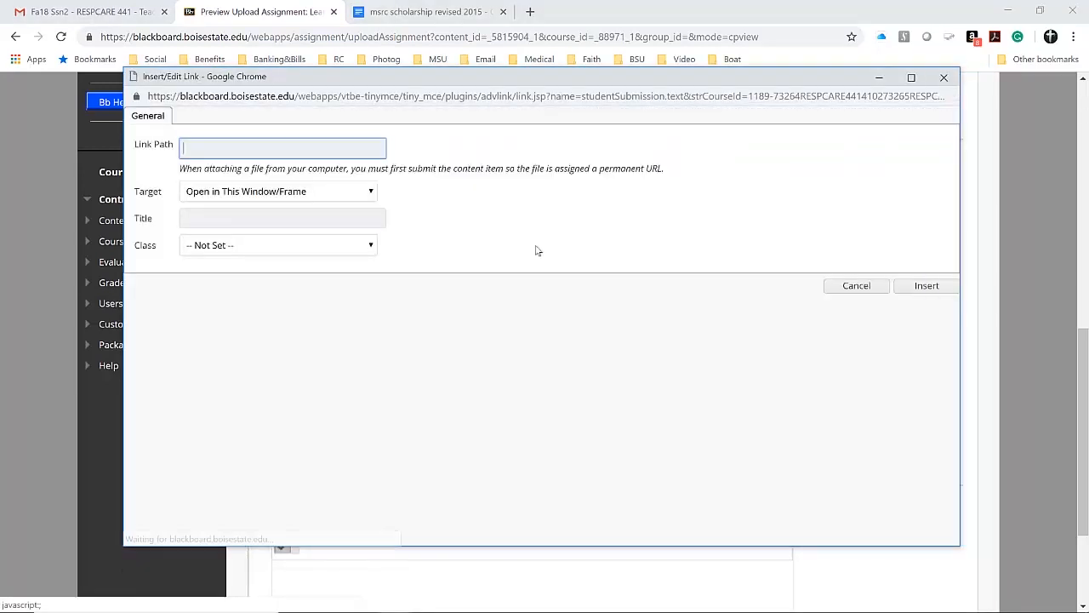
{"action": "type", "text": "C2OQb_93jXnI6yKIXdIRD8xQ/edit?usp=sharing"}
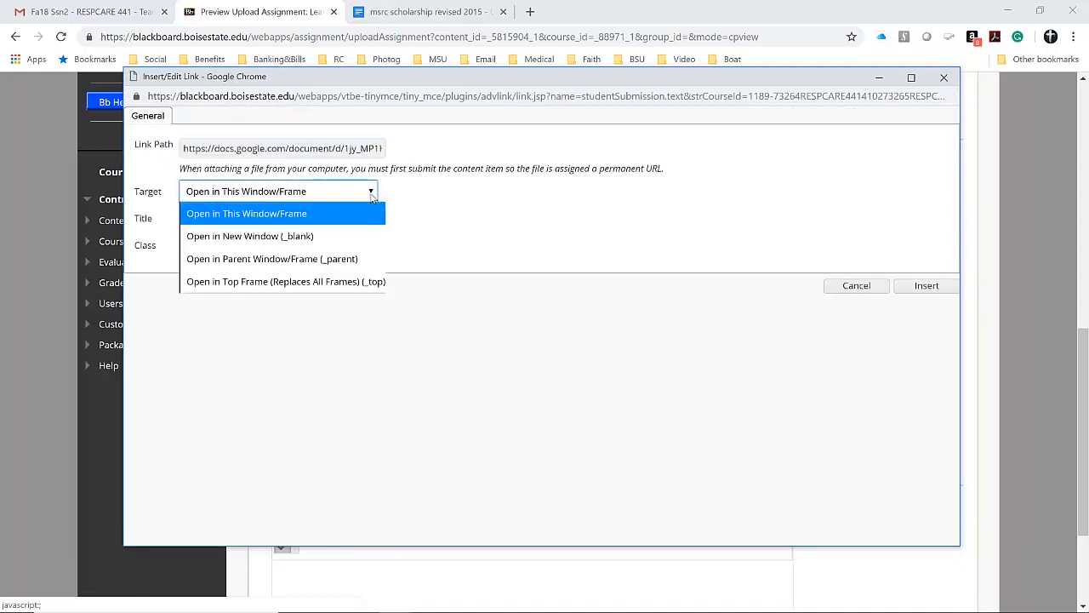
{"action": "left_click", "coordinate": [250, 235]}
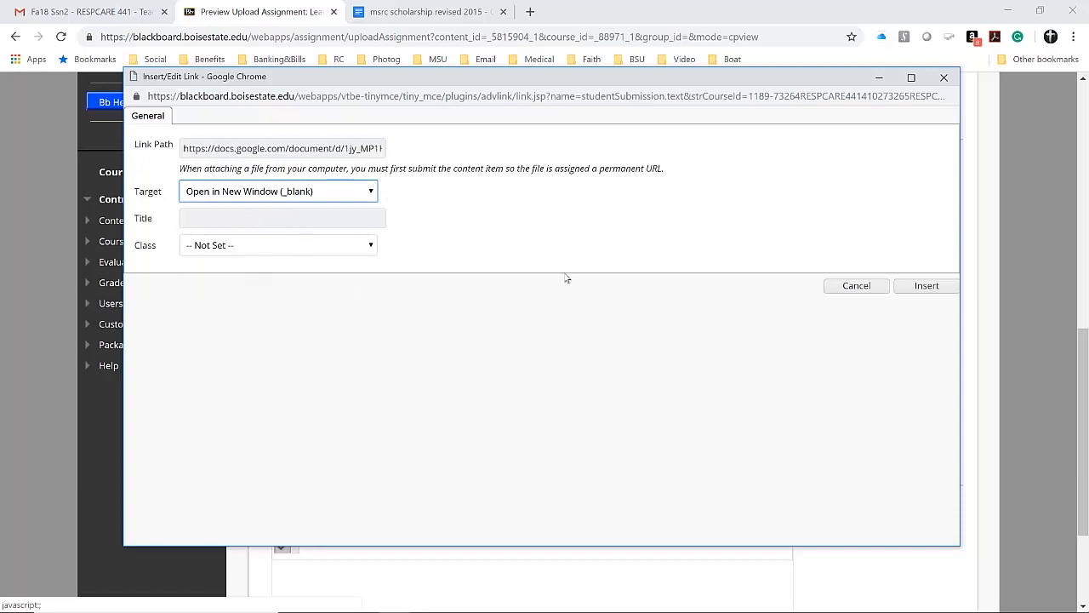
{"action": "left_click", "coordinate": [926, 286]}
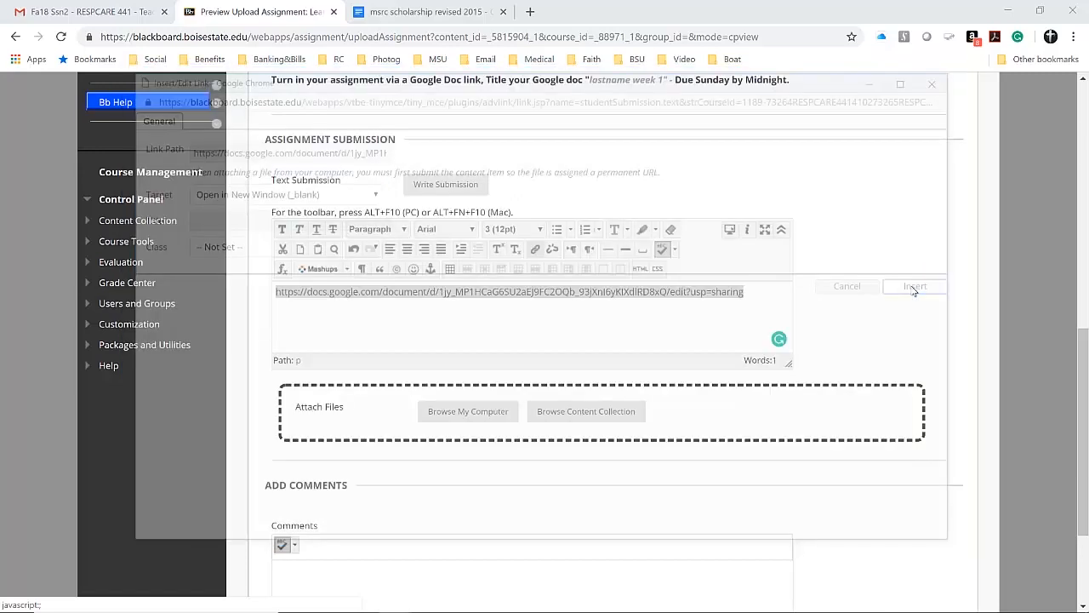
{"action": "left_click", "coordinate": [914, 286]}
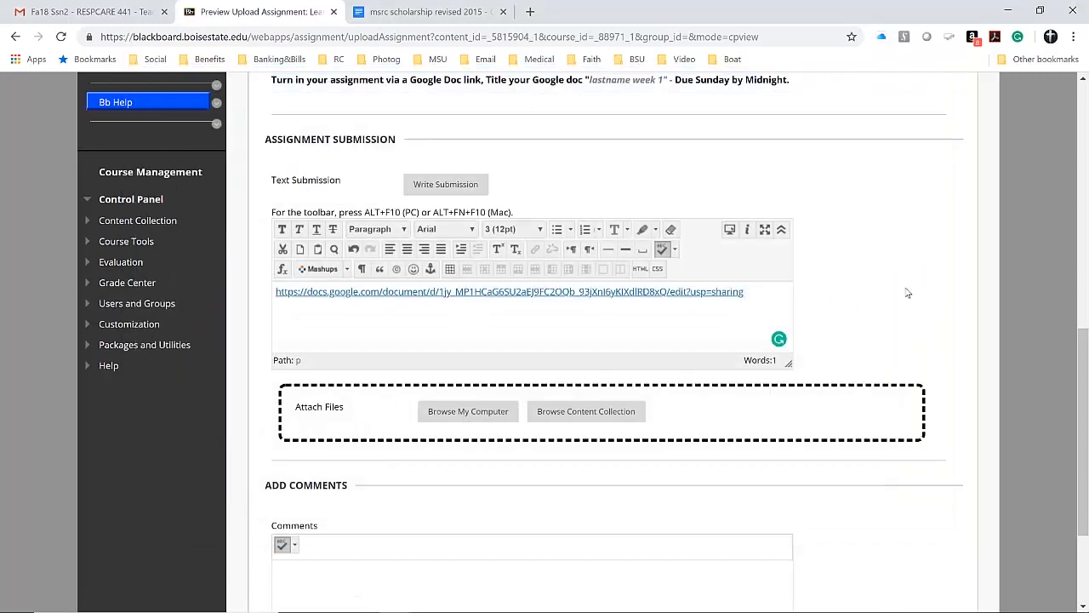
{"action": "scroll", "scroll_direction": "down", "scroll_amount": 3}
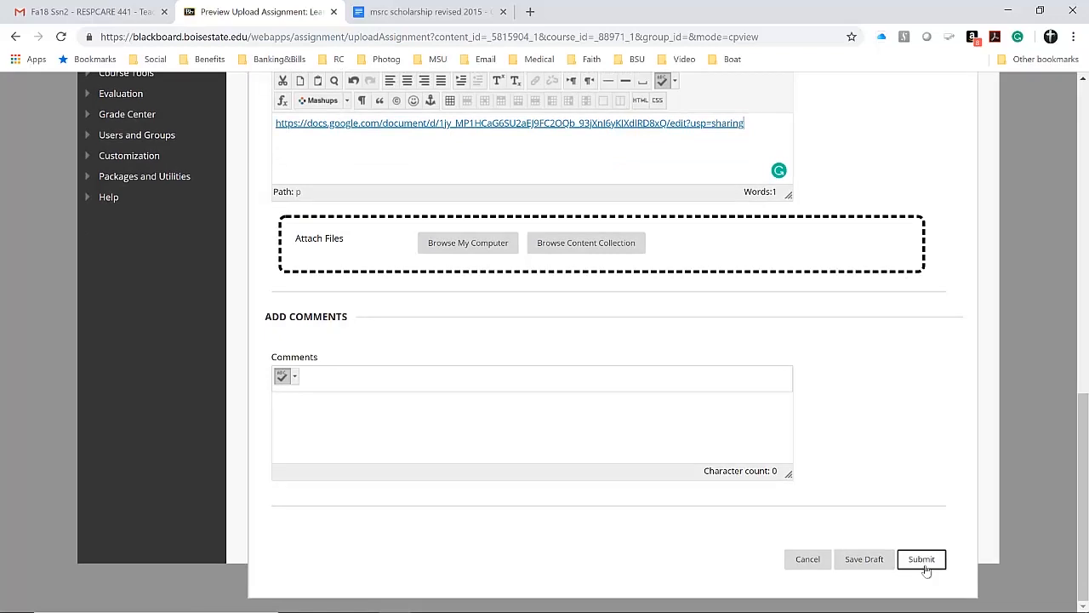
{"action": "mouse_move", "coordinate": [559, 415]}
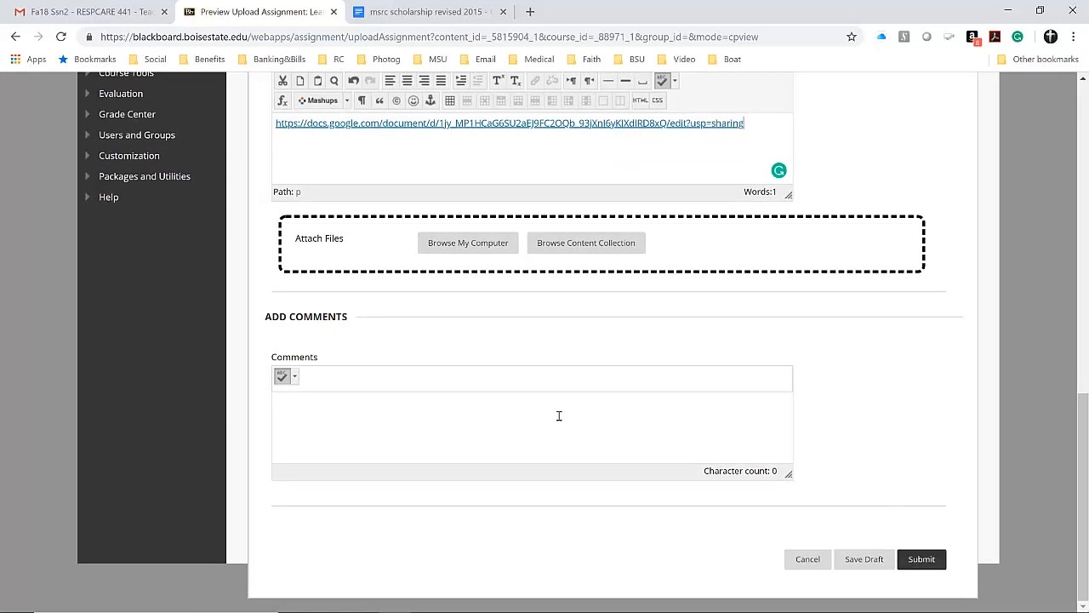